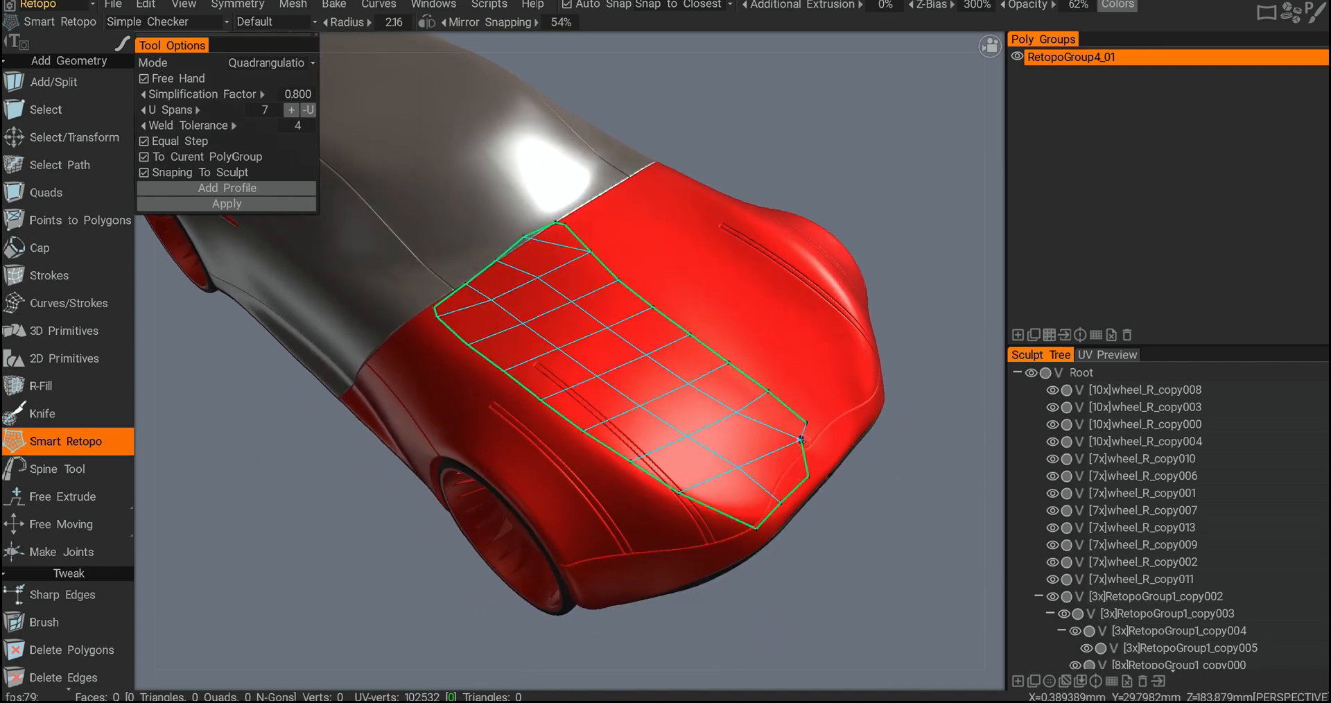
Step: Set U Spans to 23 and Simplification Factor 0.573, then apply the rear-deck quad patch
left_click(798, 437)
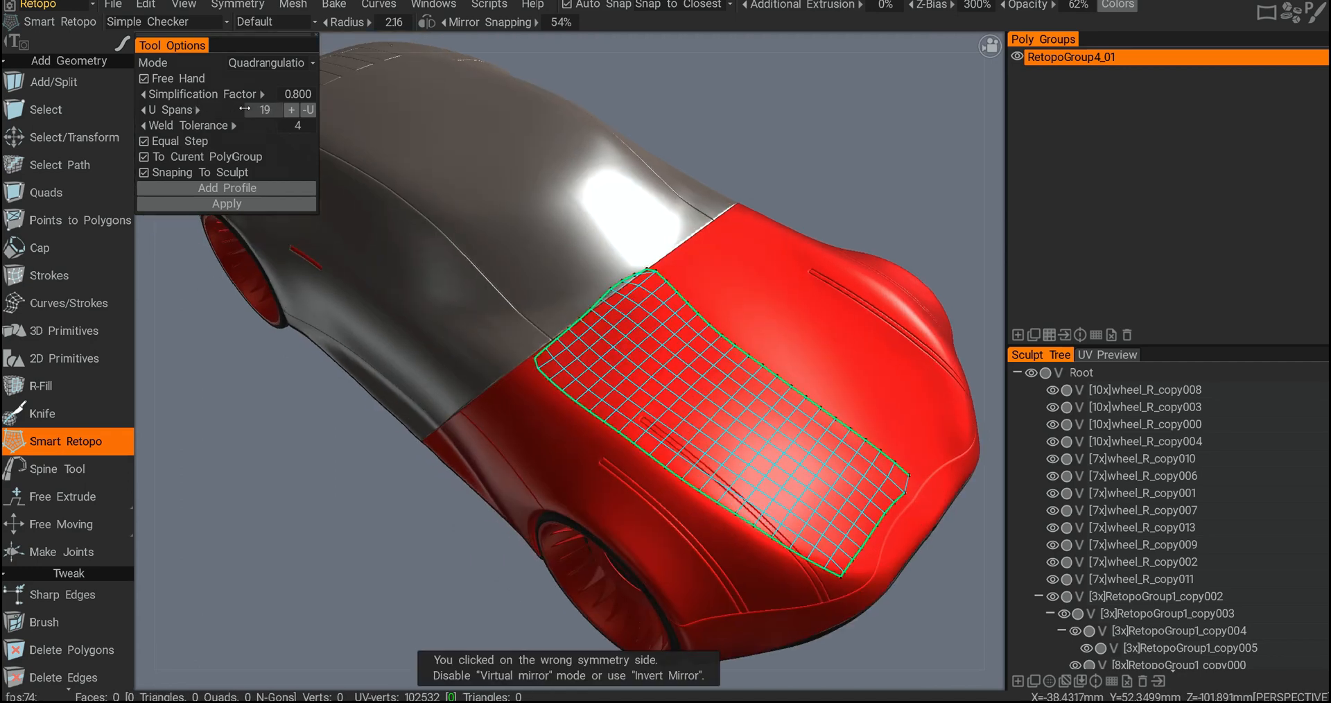
left_click(308, 109)
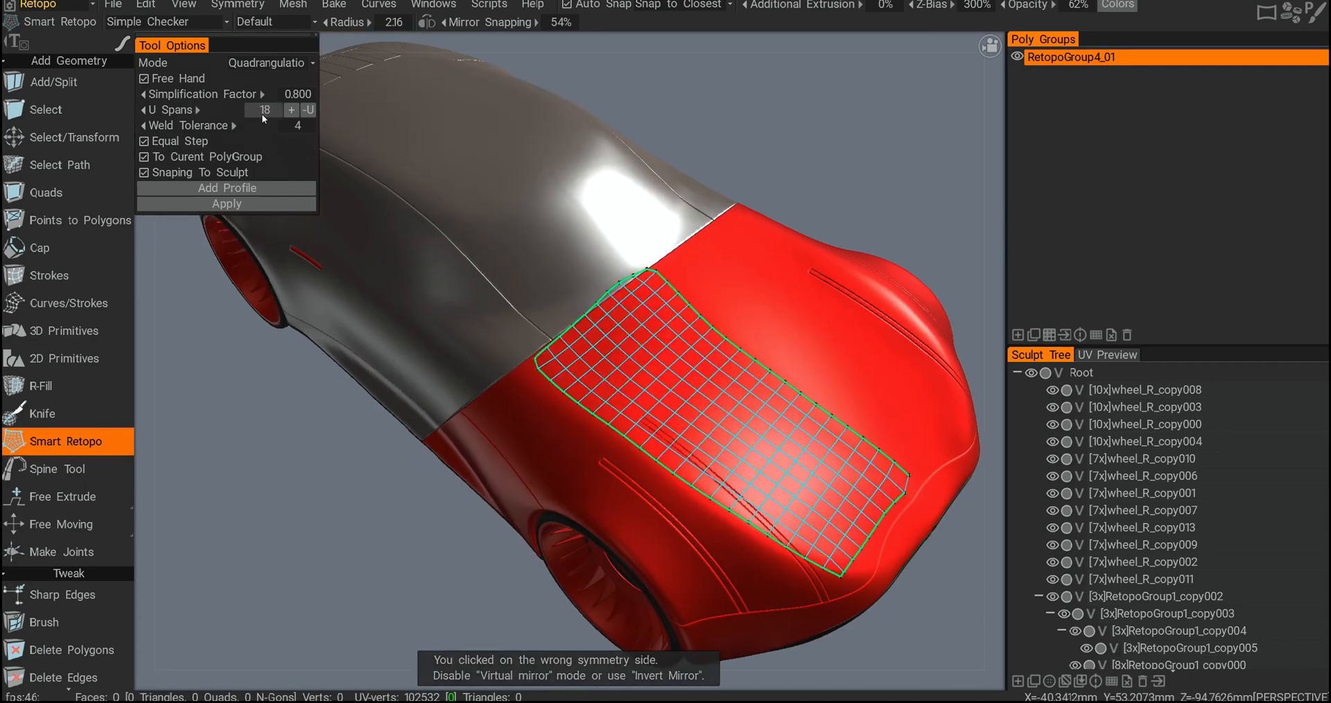
left_click(290, 110)
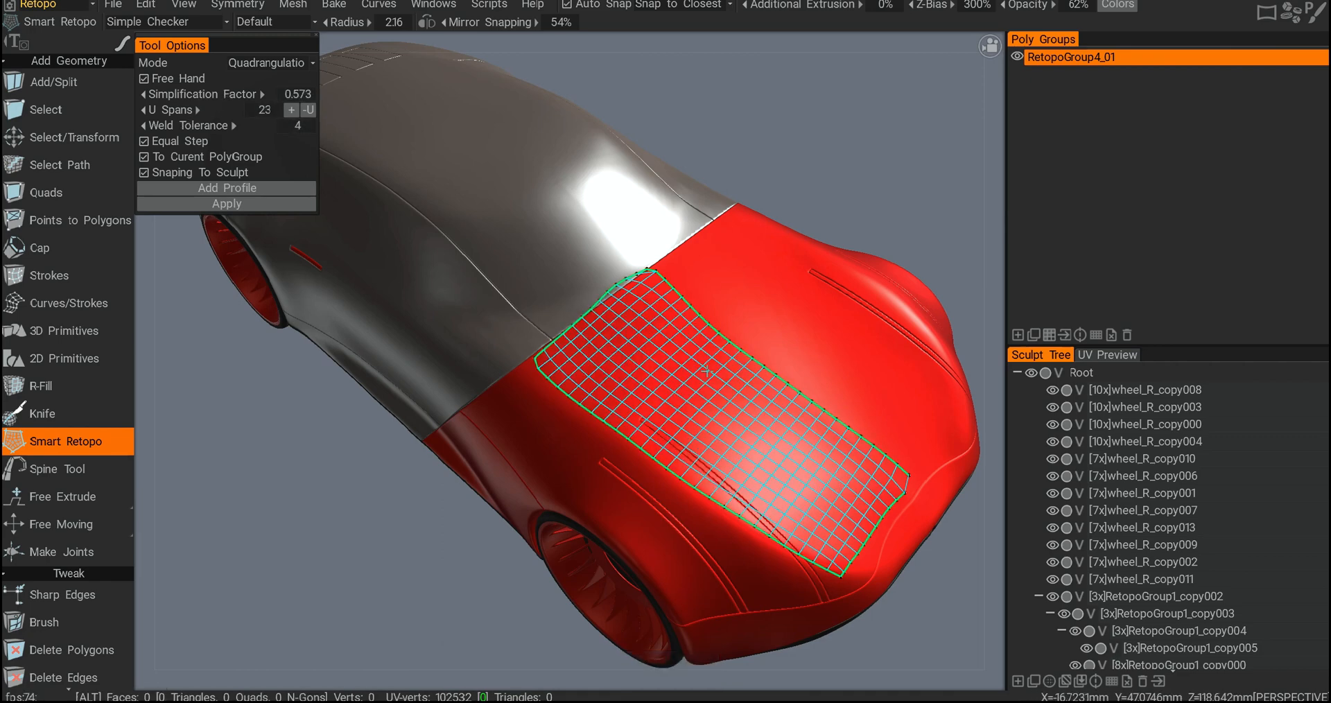
left_click(226, 204)
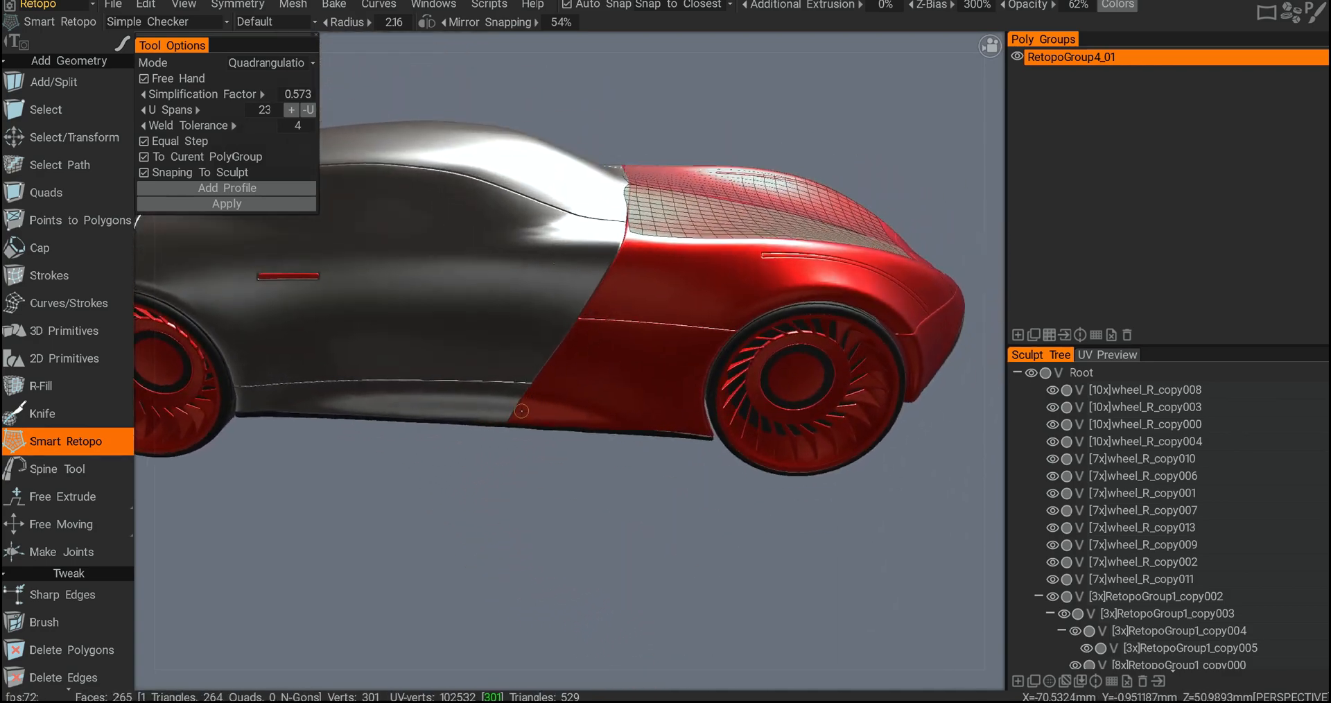
Step: Rotate toward the rear side panel and set Strip mode with 7 U and 2 V spans
left_click_drag(628, 238, 516, 409)
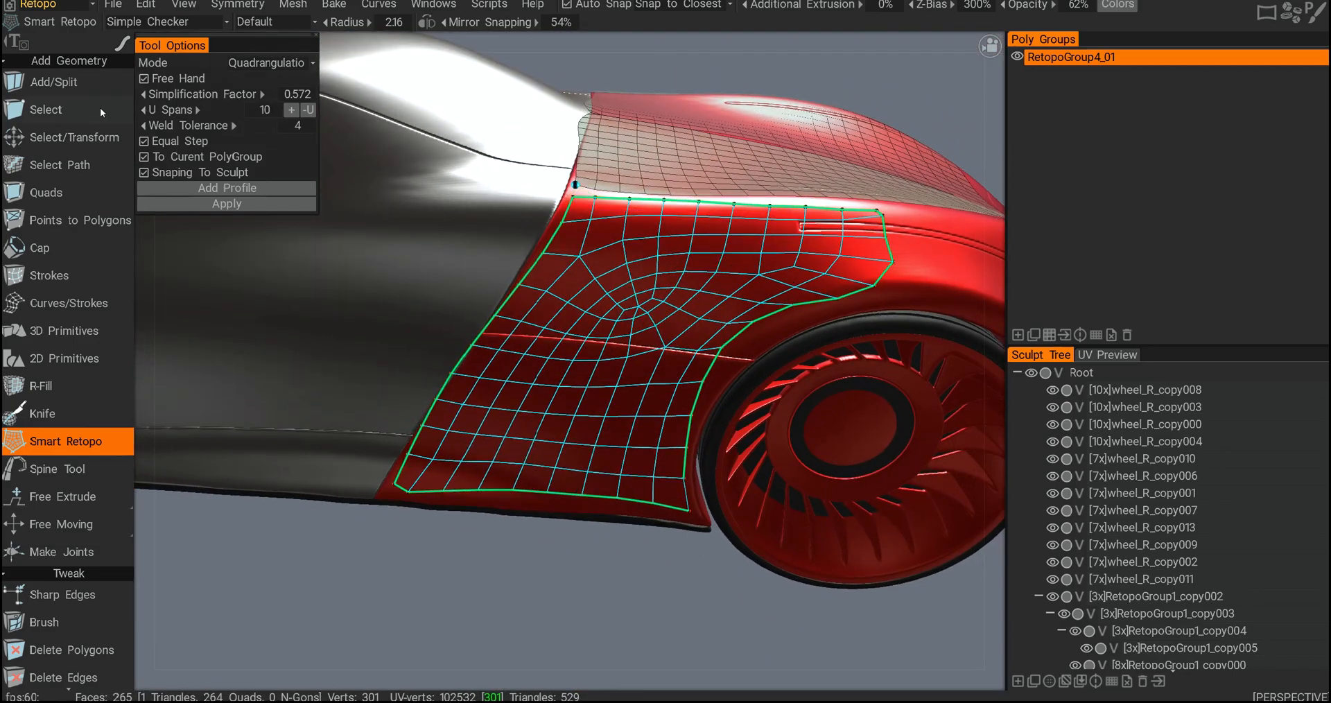
left_click(291, 110)
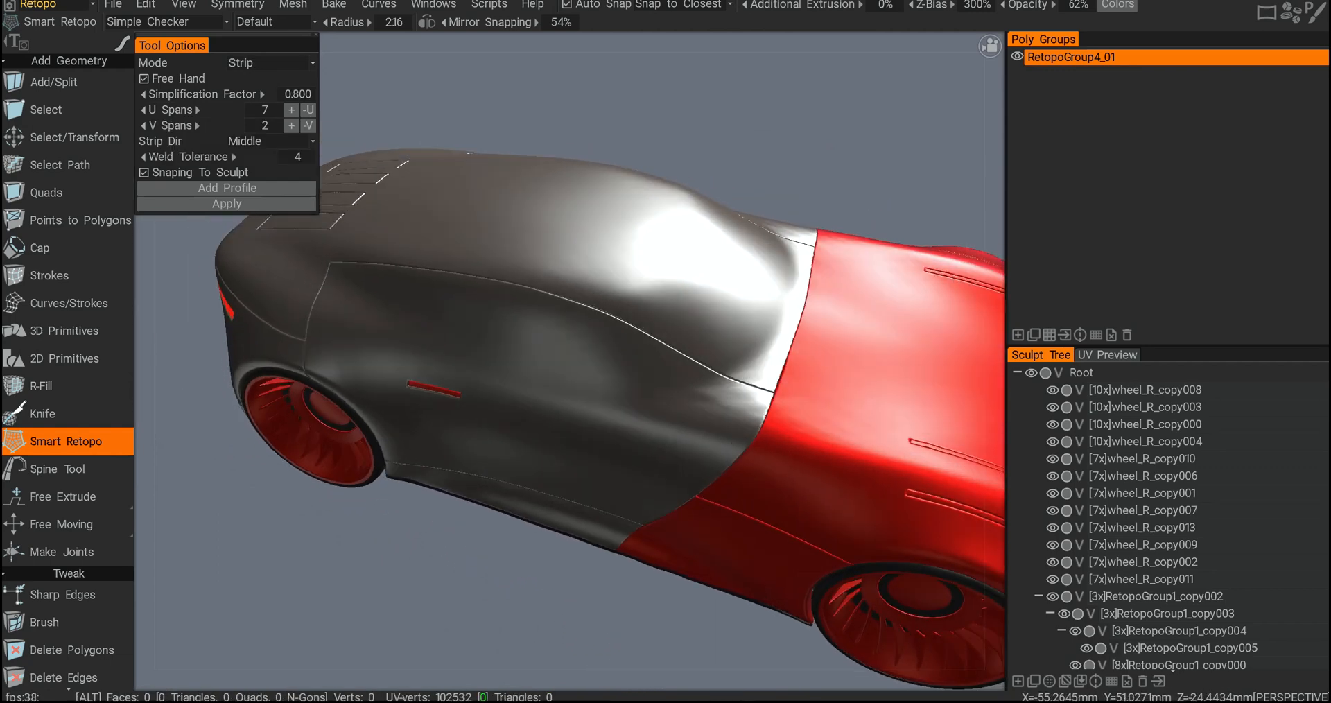
Step: Draw a strip path across the body and apply it with 12 U spans, yielding 11 quads
left_click_drag(318, 259, 768, 392)
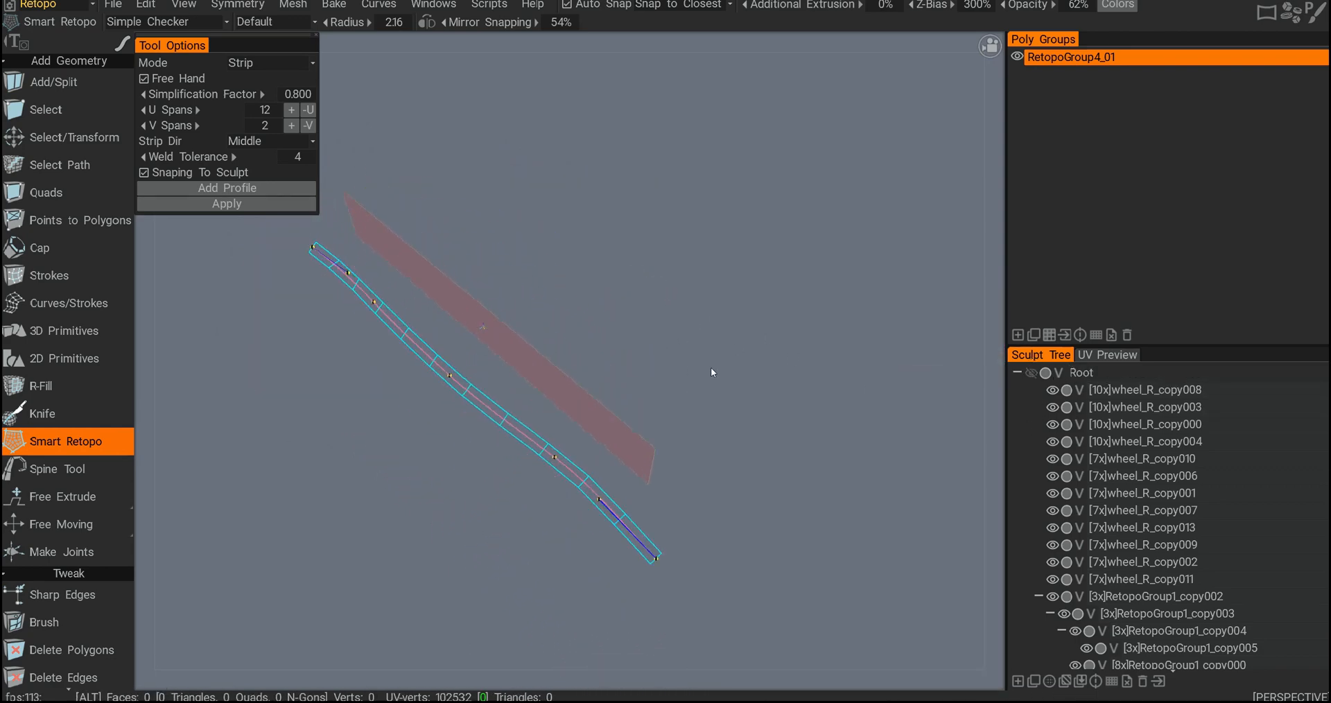
left_click(226, 204)
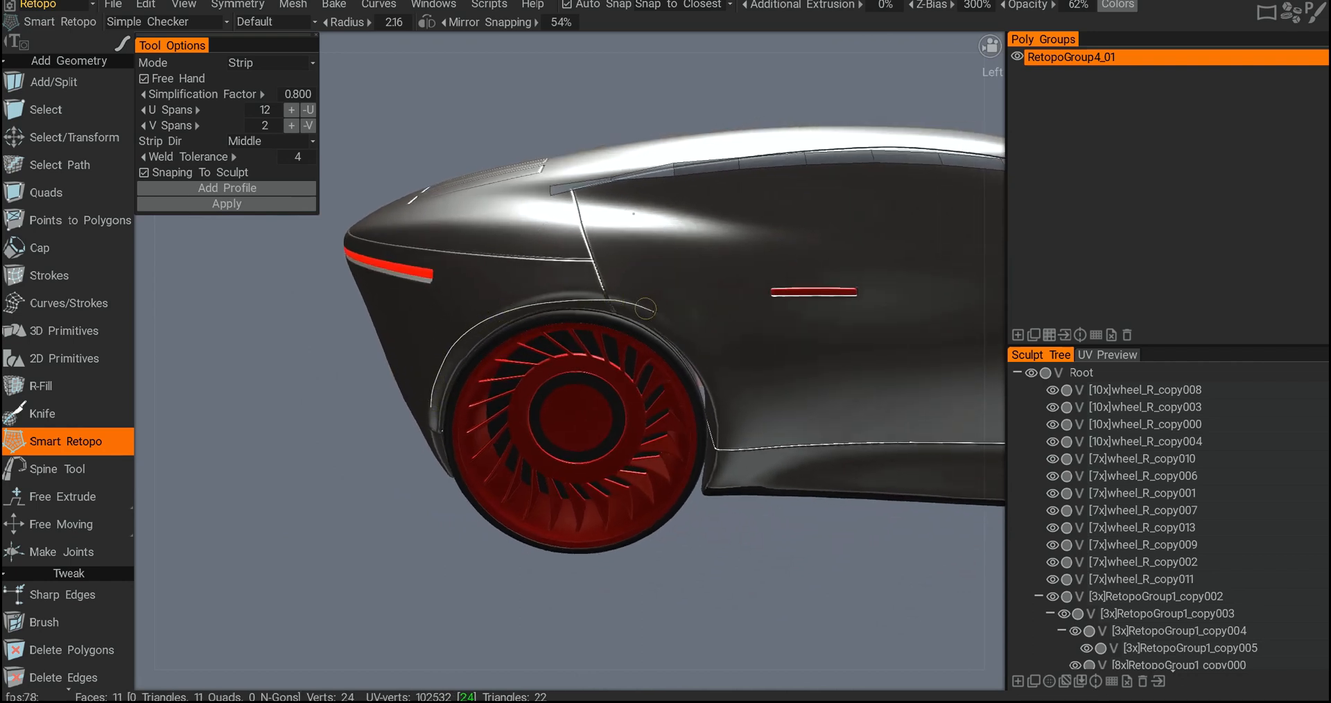
Step: Trace a strip around the front wheel arch, add faces with Quads, then select Points to Polygons
left_click_drag(645, 305, 721, 475)
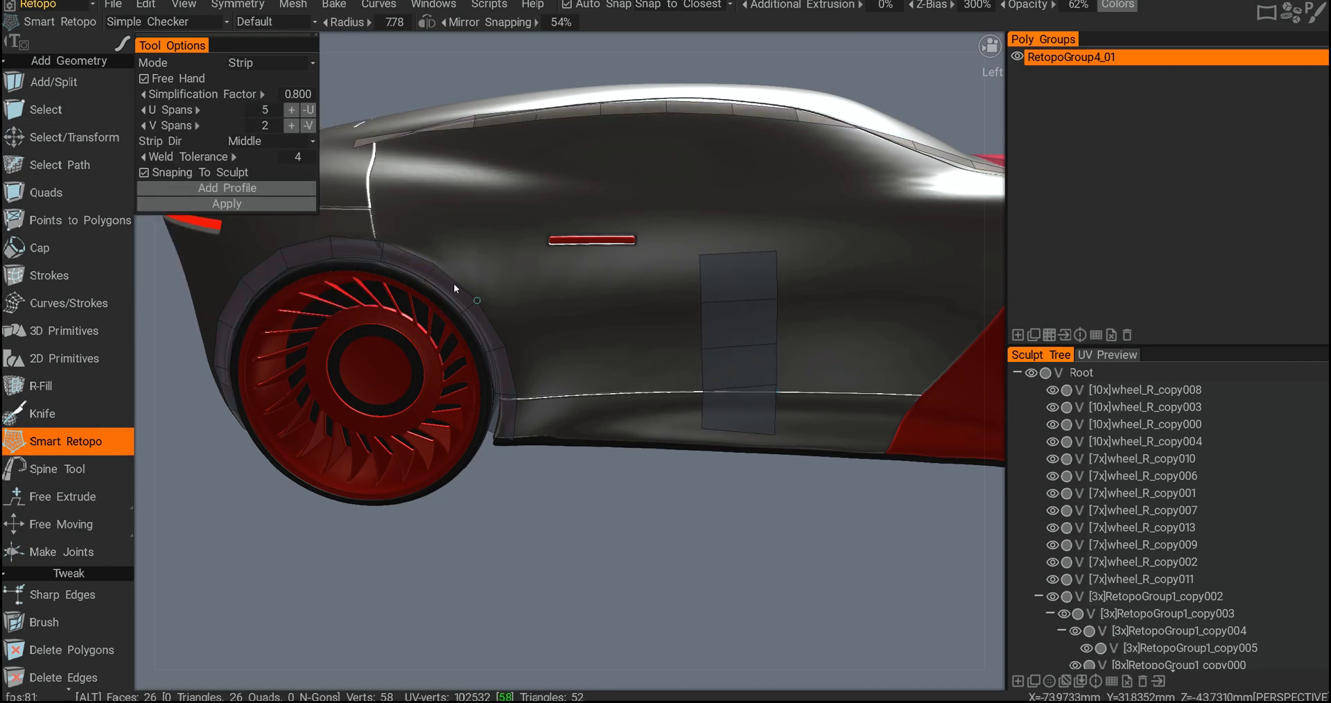
left_click(47, 193)
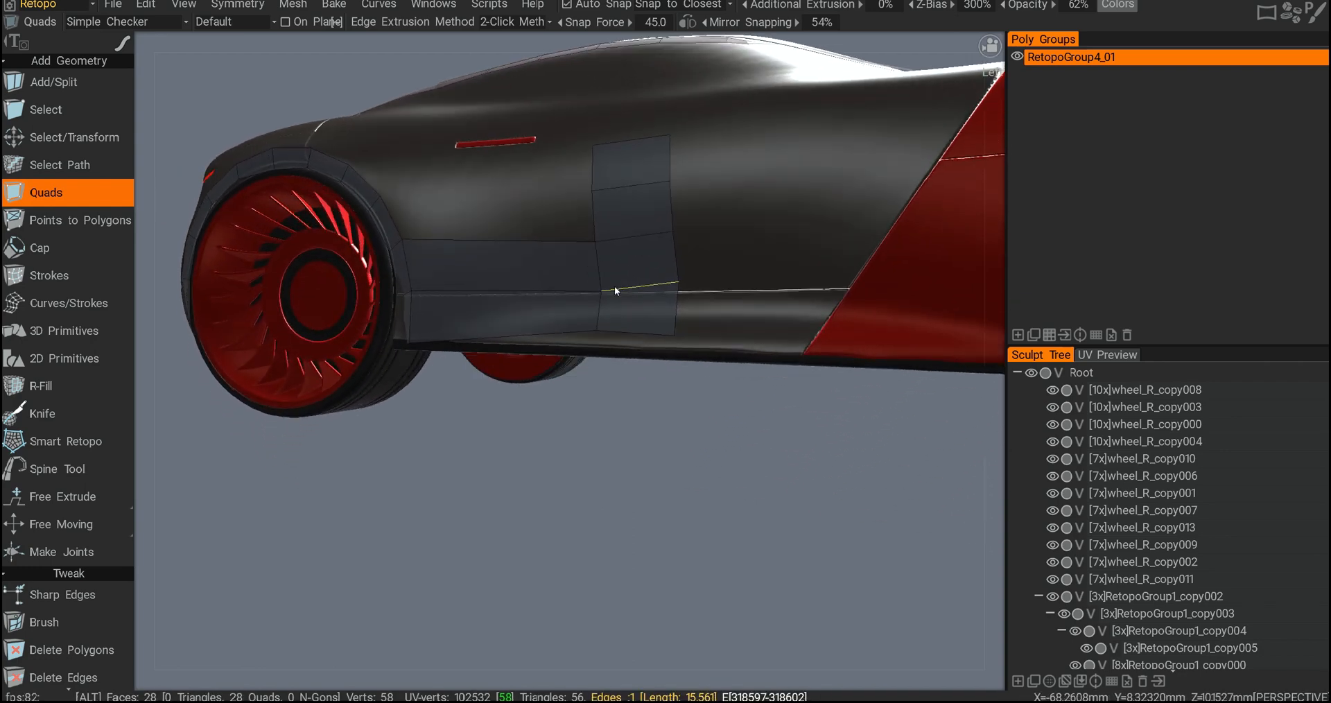
left_click(81, 219)
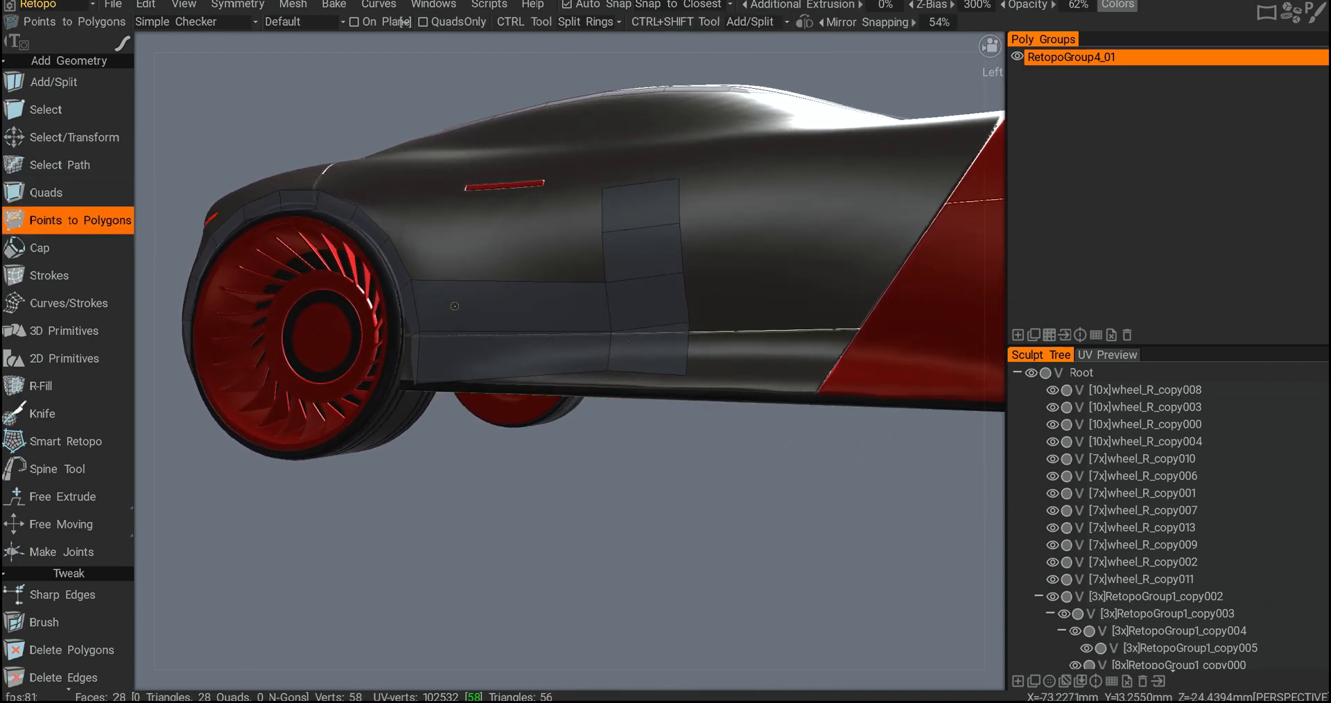